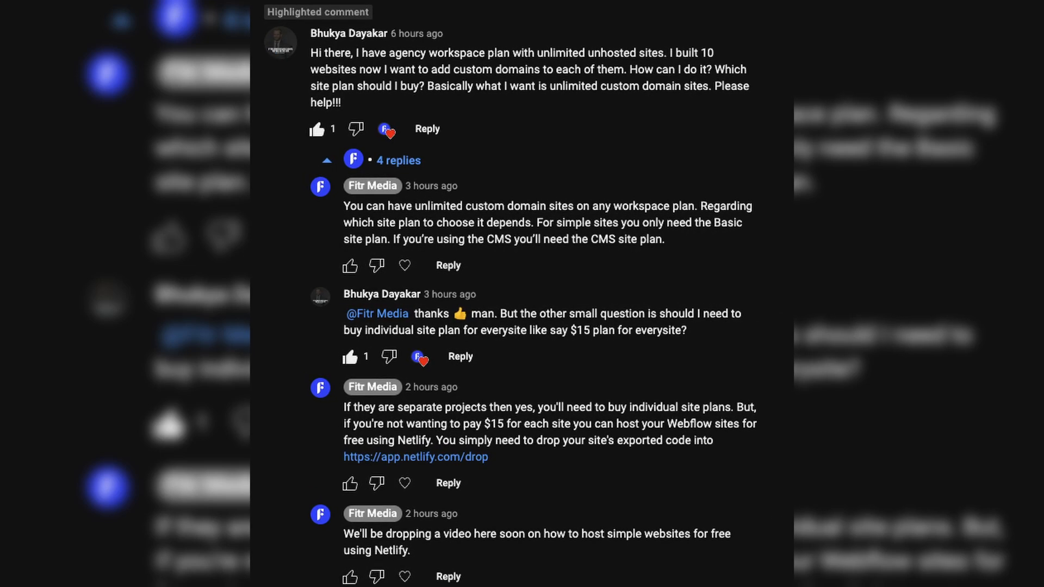
Bring up the Export Code dialog for the MailMaker site from the Designer toolbar.
{"action": "scroll", "scroll_direction": "up", "scroll_amount": 3}
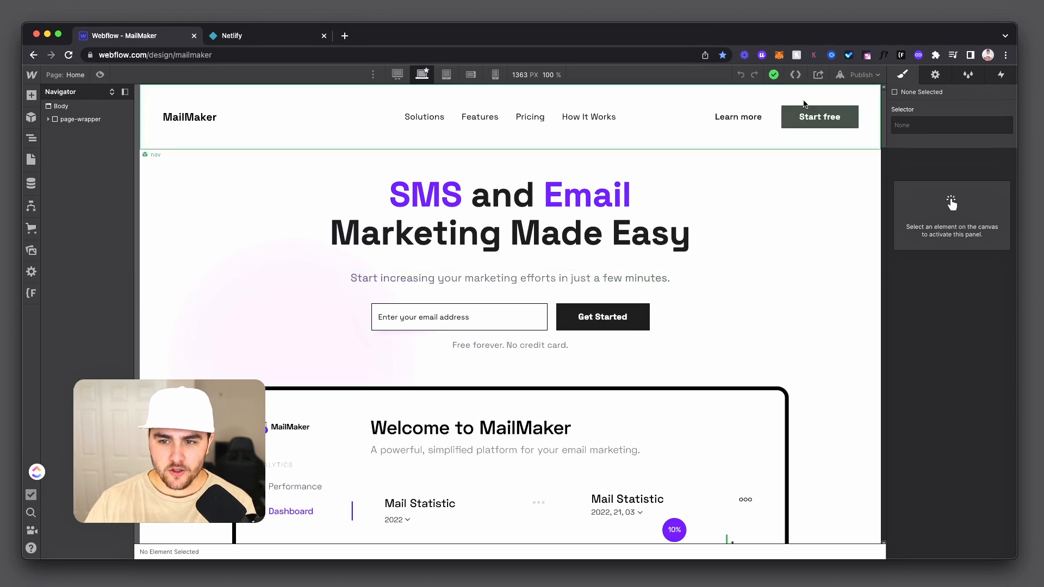
{"action": "mouse_move", "coordinate": [795, 74]}
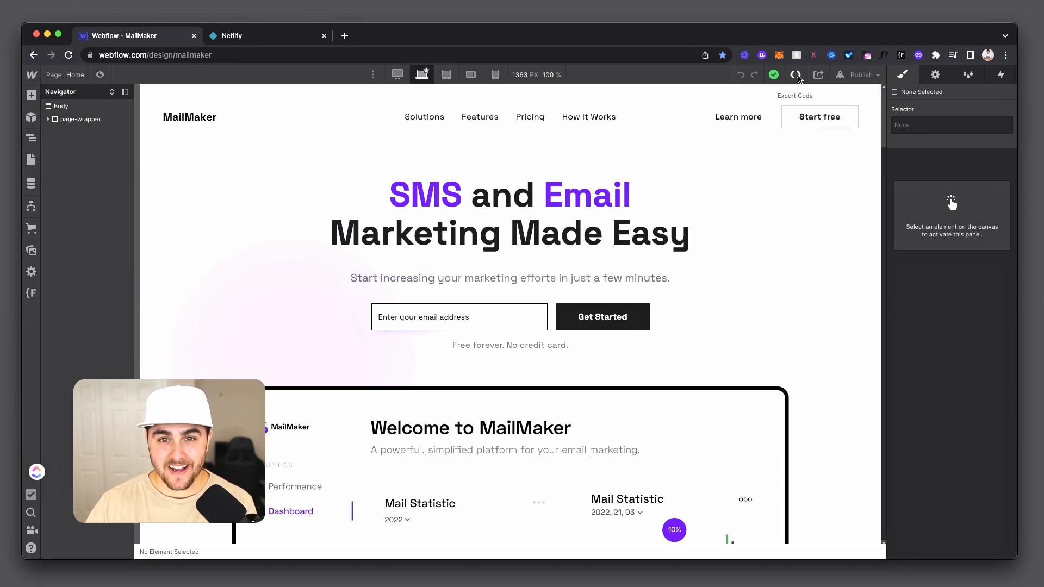
{"action": "left_click", "coordinate": [795, 74]}
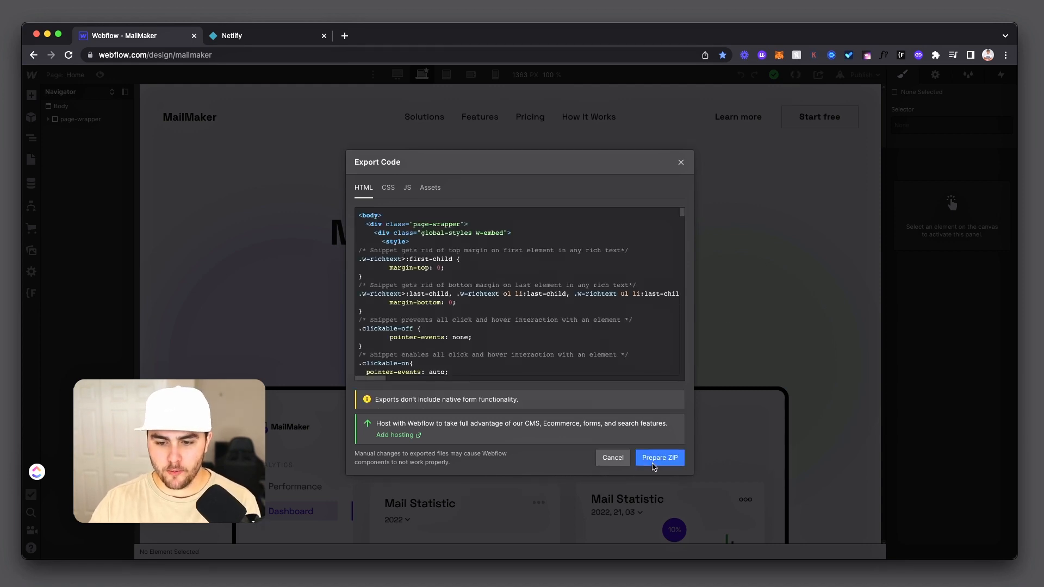
Prepare the exported code as a ZIP and download it as mailmaker.webflow.zip.
{"action": "left_click", "coordinate": [659, 458]}
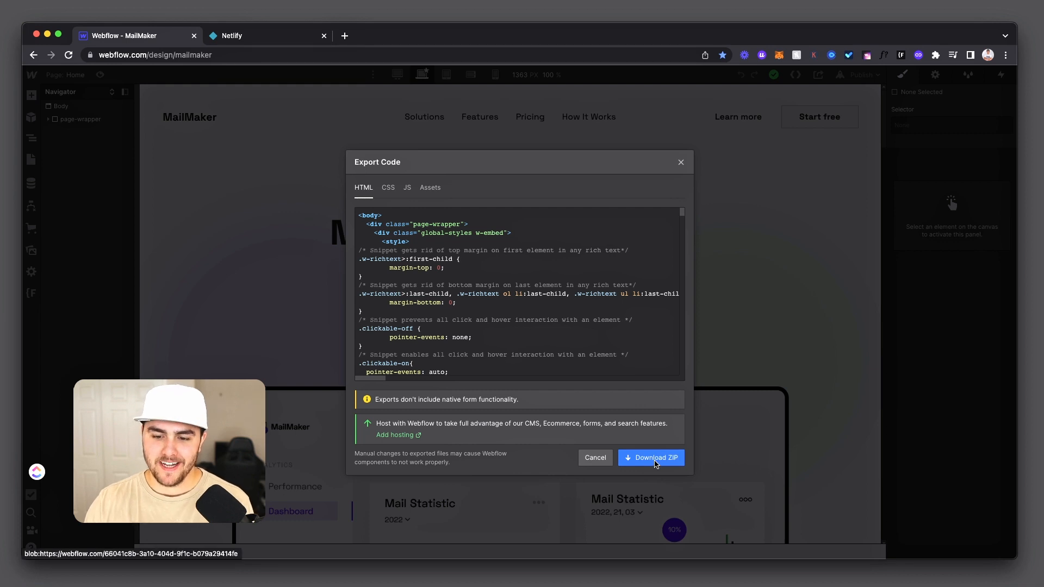
{"action": "left_click", "coordinate": [654, 458]}
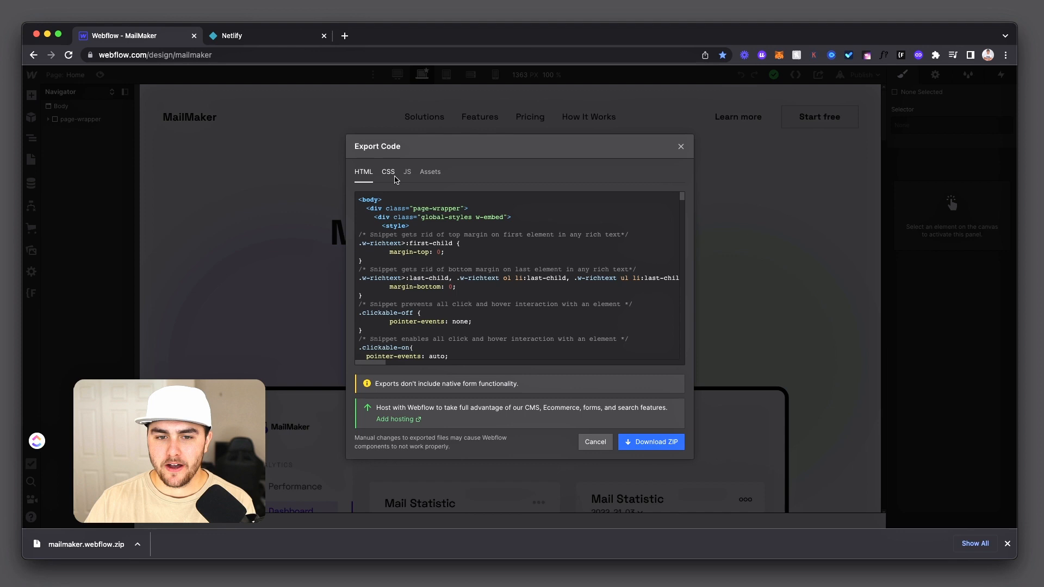
{"action": "mouse_move", "coordinate": [416, 180]}
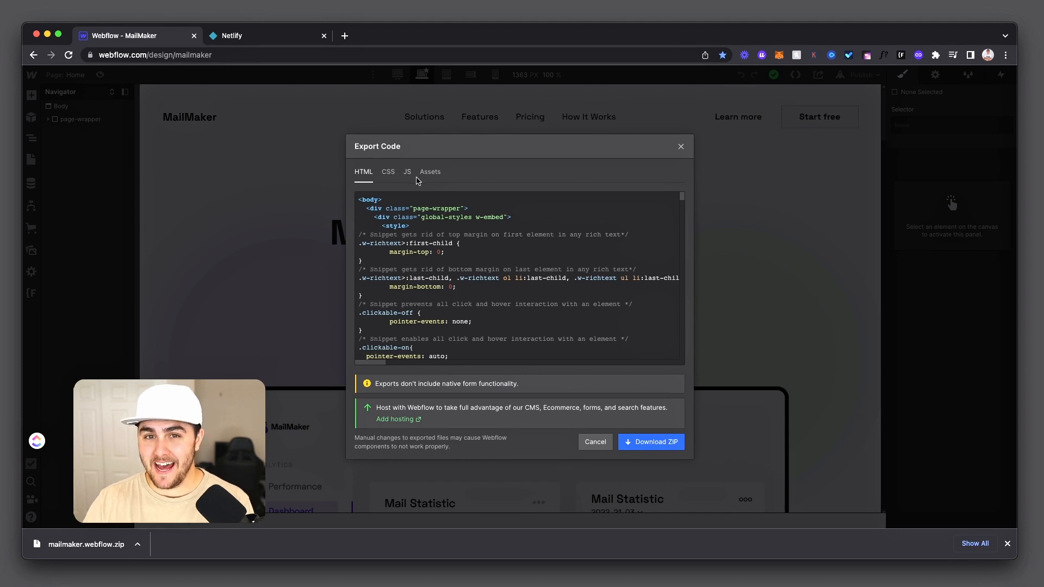
{"action": "mouse_move", "coordinate": [695, 234]}
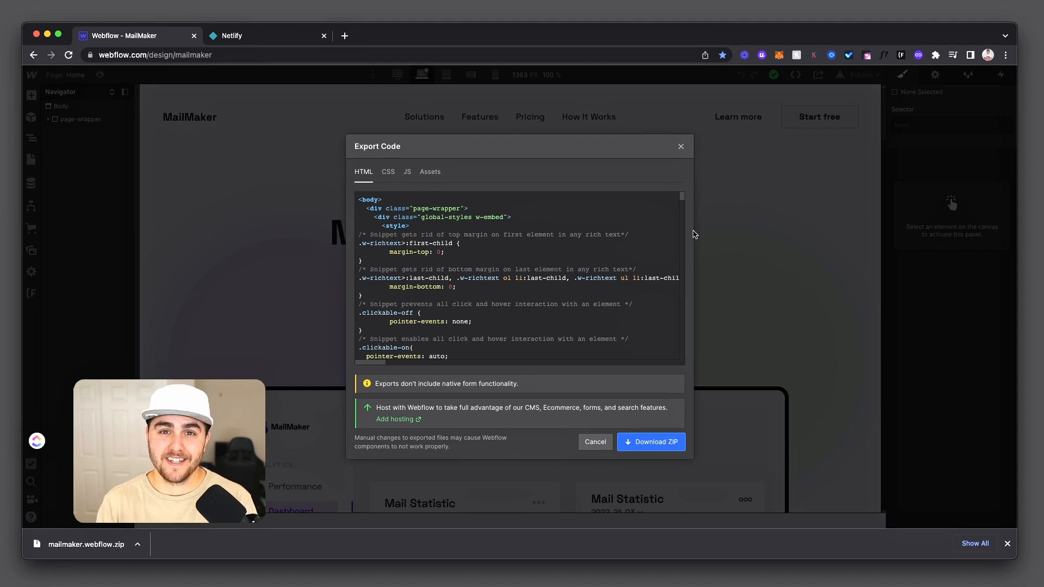
{"action": "mouse_move", "coordinate": [336, 104]}
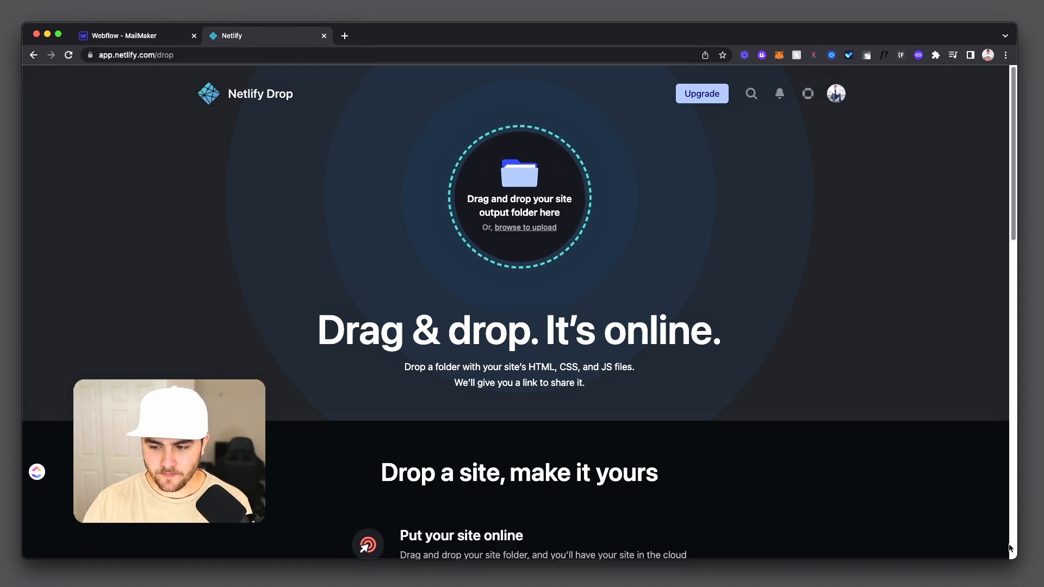
Drag mailmaker.webflow.zip from Downloads onto Netlify Drop to deploy creative-douhua-f7857a.
{"action": "left_click", "coordinate": [524, 227]}
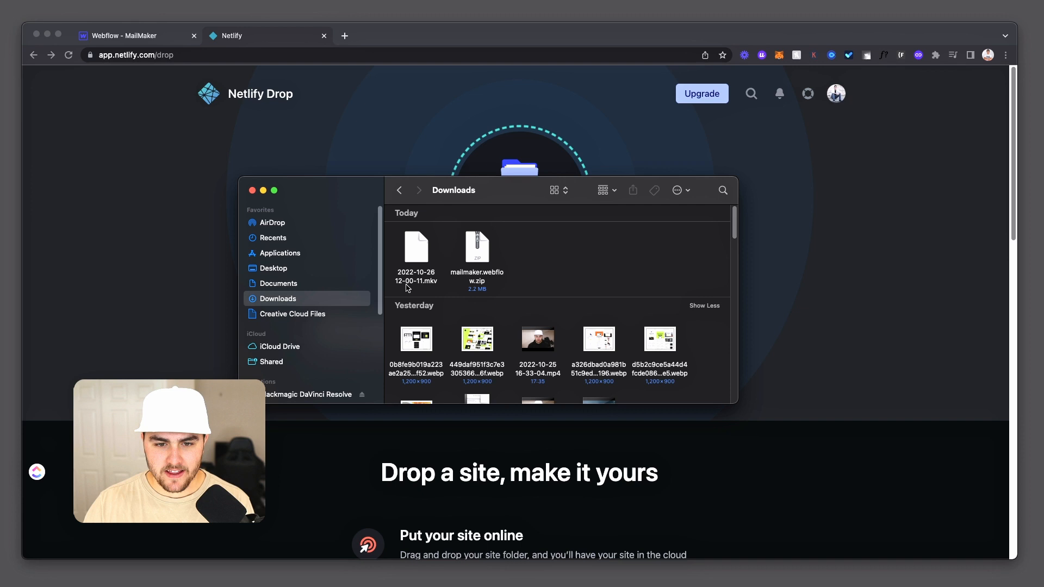
{"action": "left_click_drag", "start_coordinate": [453, 190], "coordinate": [586, 228]}
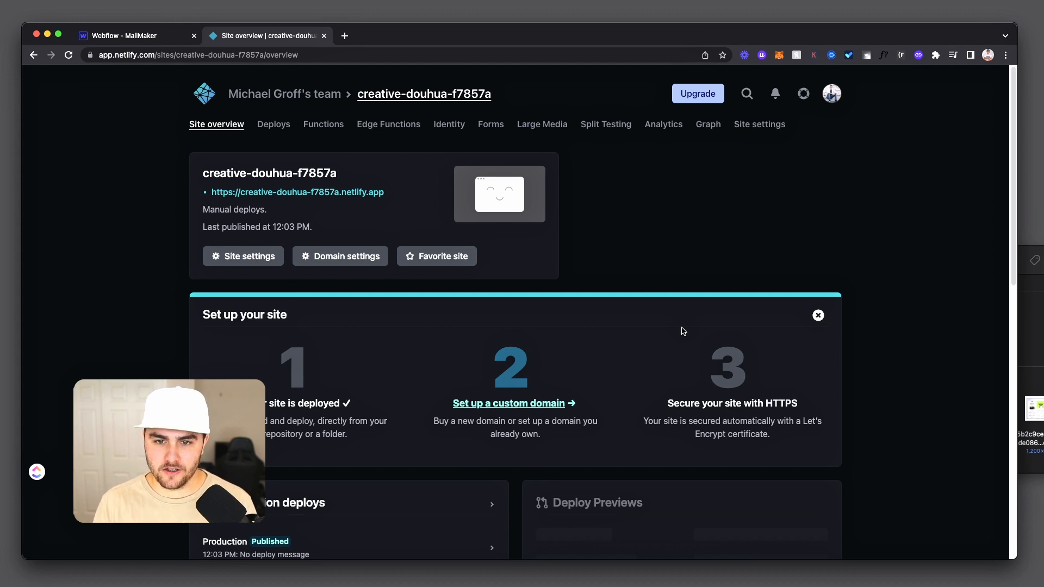
Go to the team overview and the full sites list showing creative-douhua-f7857a.
{"action": "left_click", "coordinate": [284, 94]}
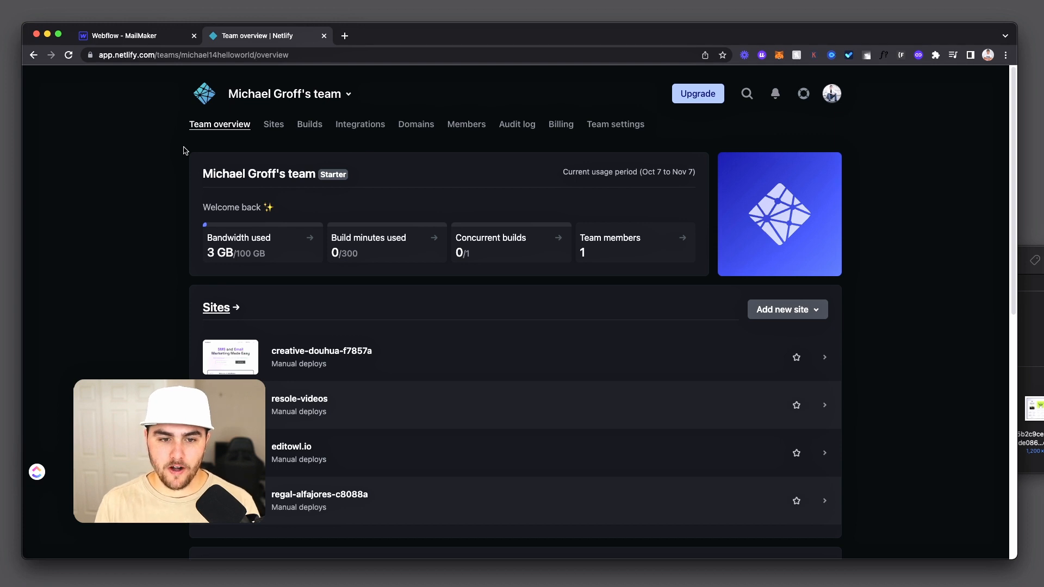
{"action": "mouse_move", "coordinate": [322, 508]}
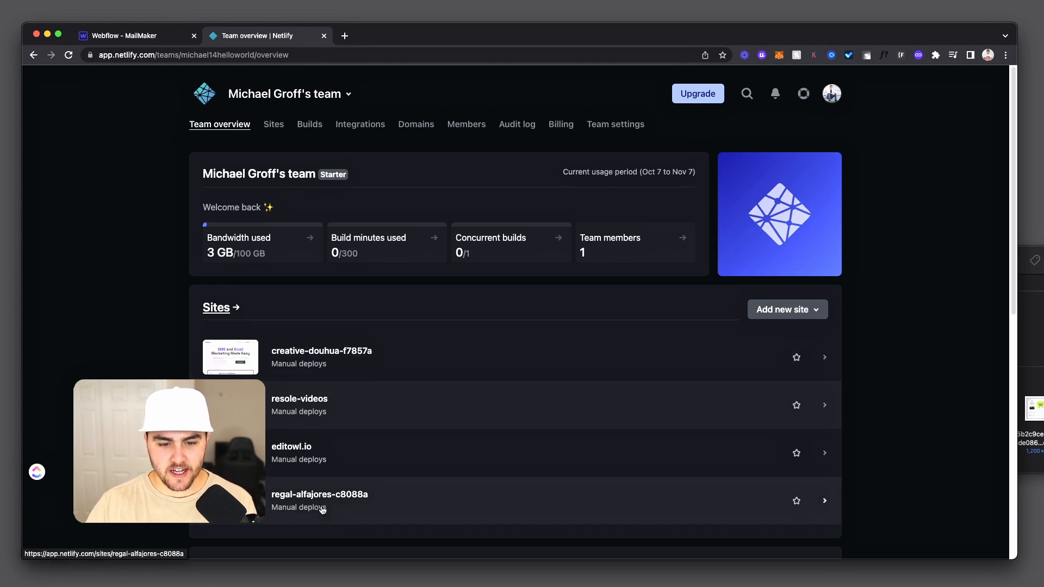
{"action": "mouse_move", "coordinate": [488, 420]}
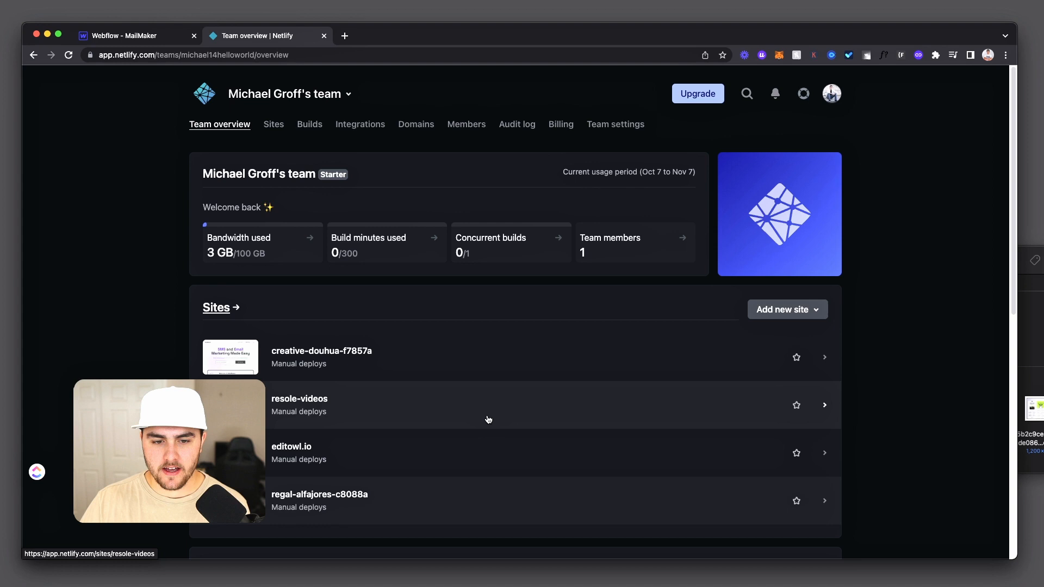
{"action": "mouse_move", "coordinate": [432, 355]}
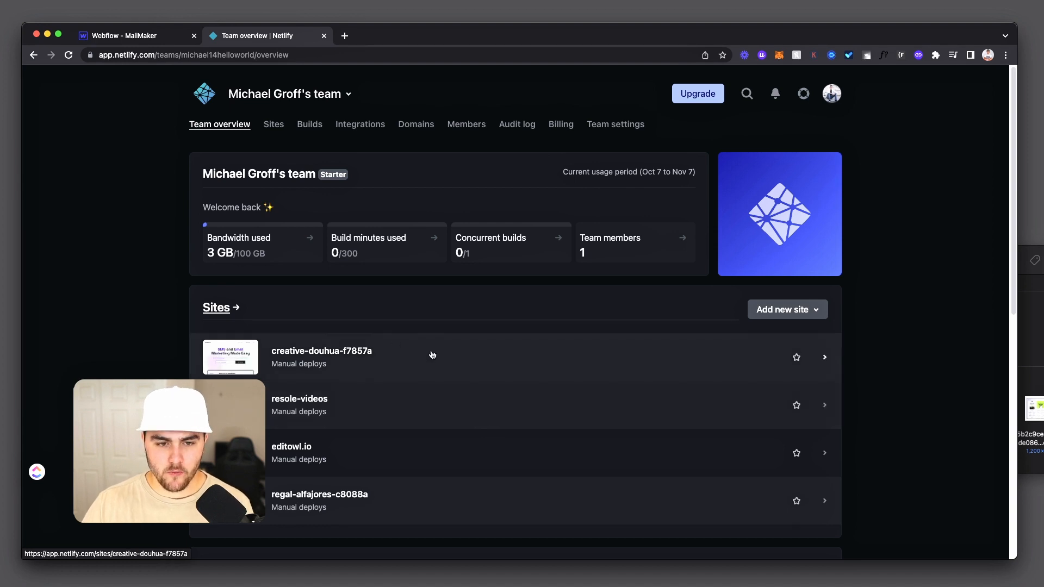
{"action": "mouse_move", "coordinate": [392, 359]}
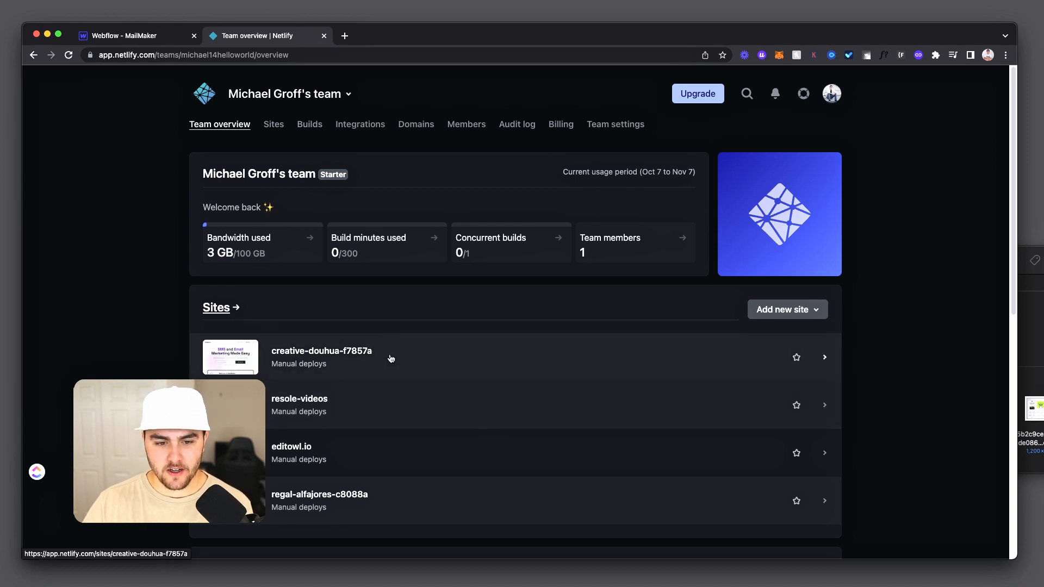
{"action": "mouse_move", "coordinate": [230, 153]}
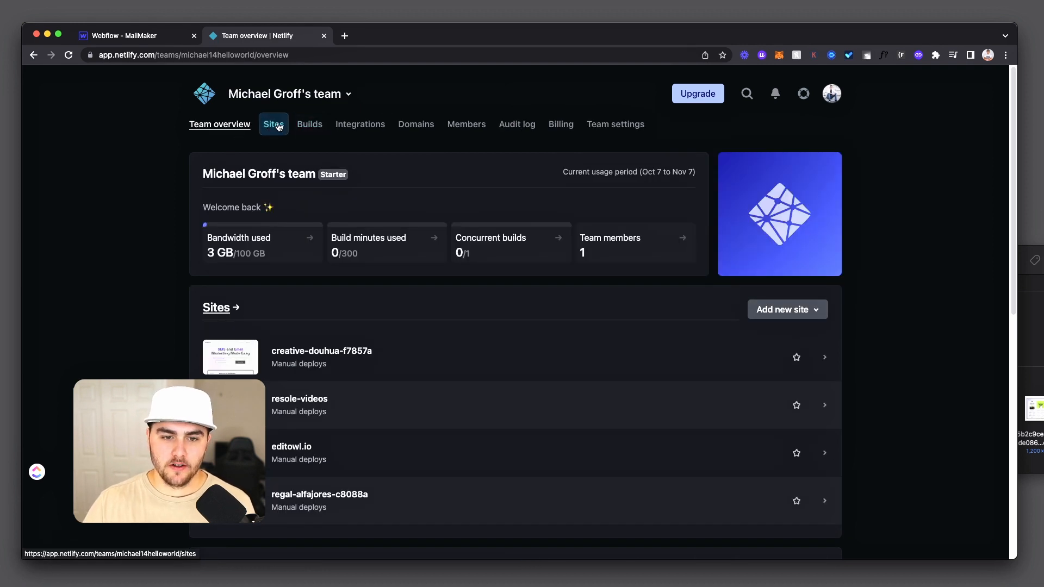
{"action": "left_click", "coordinate": [321, 351]}
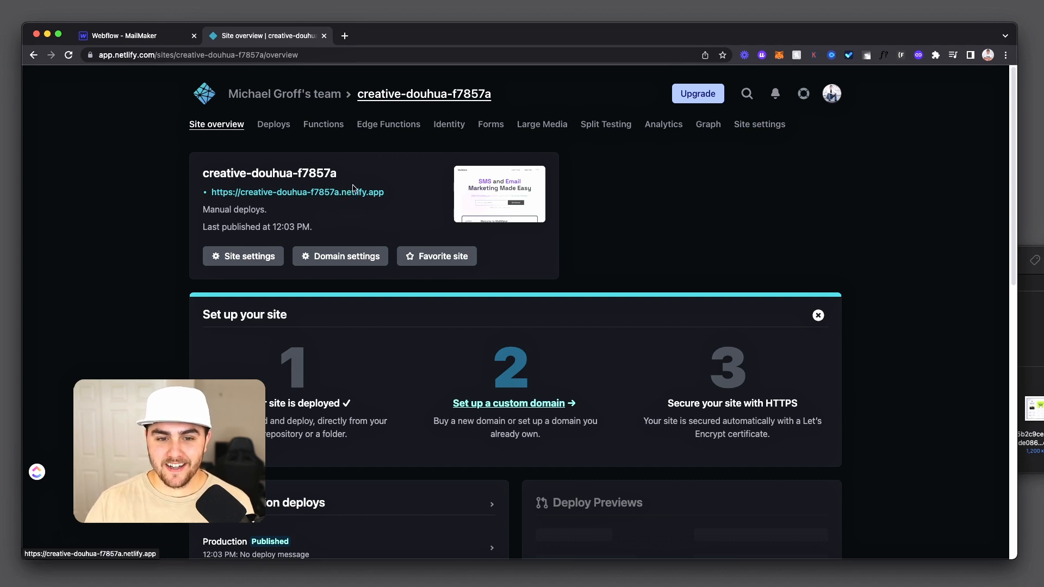
View creative-douhua-f7857a.netlify.app live in a new tab, then return to the site overview.
{"action": "left_click", "coordinate": [297, 192]}
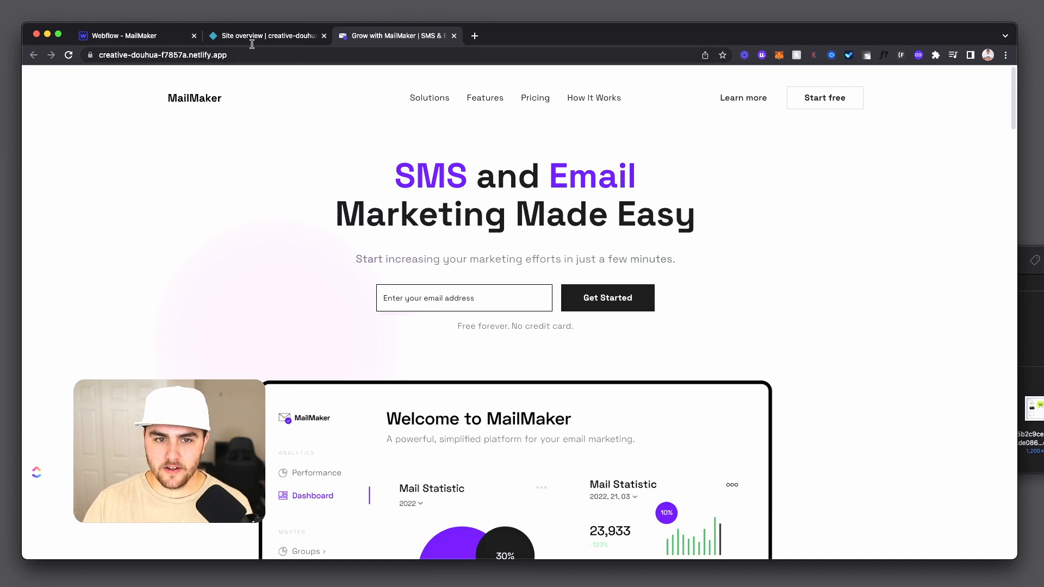
{"action": "left_click", "coordinate": [267, 35]}
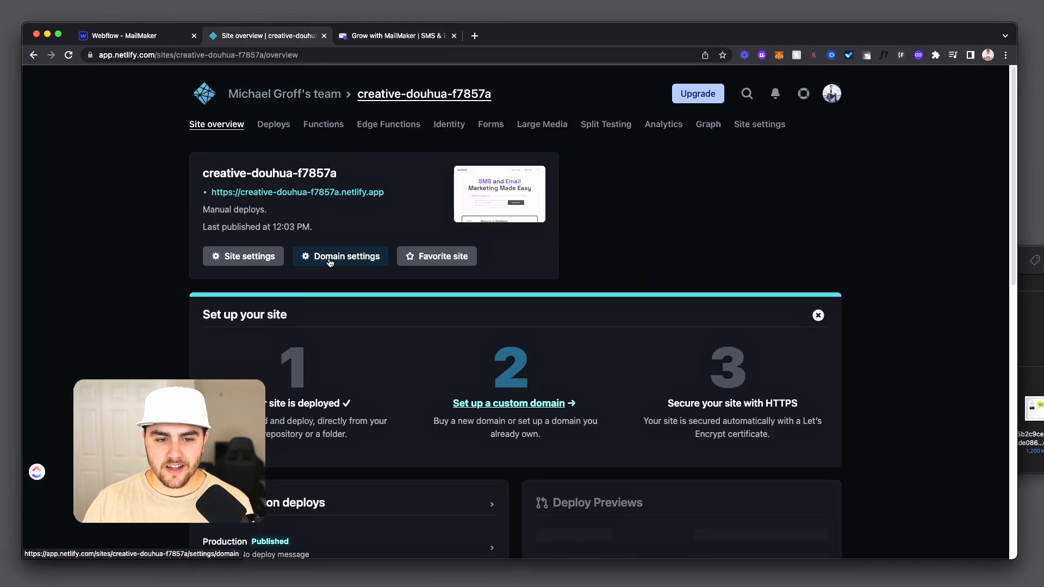
Show the Domain settings for creative-douhua-f7857a, reviewing the Domains and HTTPS sections.
{"action": "left_click", "coordinate": [339, 256]}
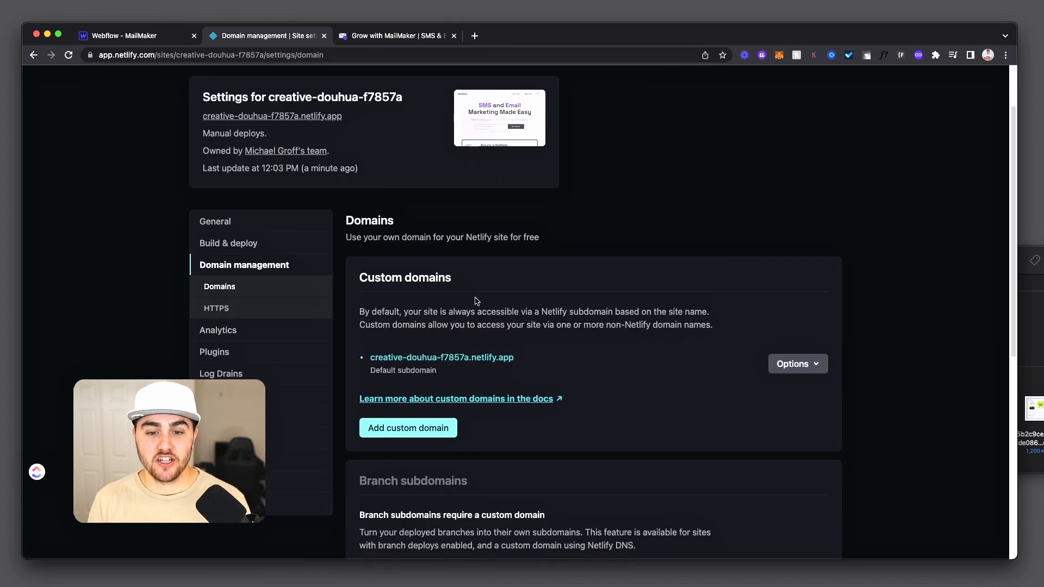
{"action": "mouse_move", "coordinate": [601, 285]}
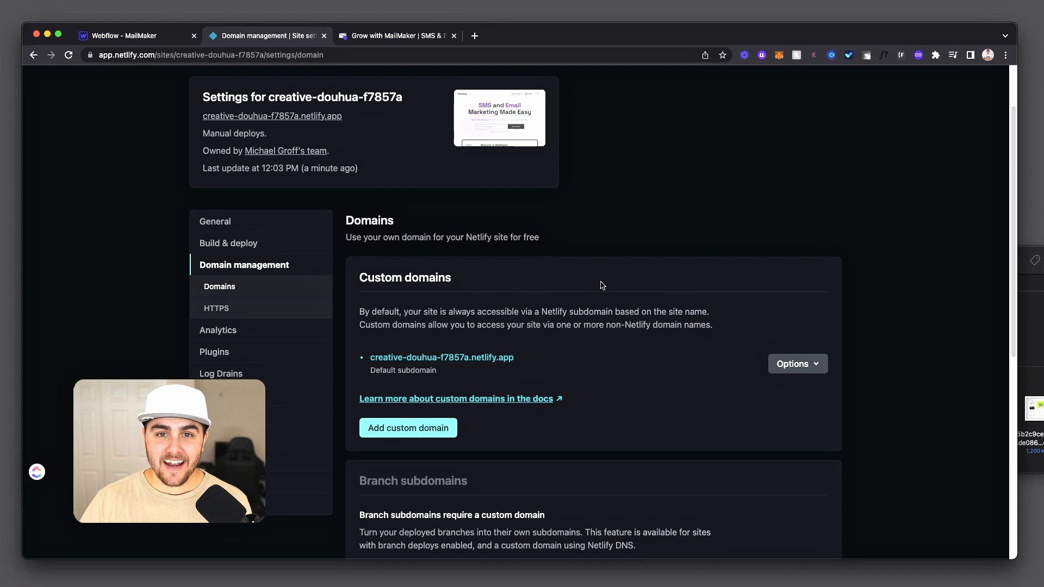
{"action": "scroll", "scroll_direction": "down", "scroll_amount": 3}
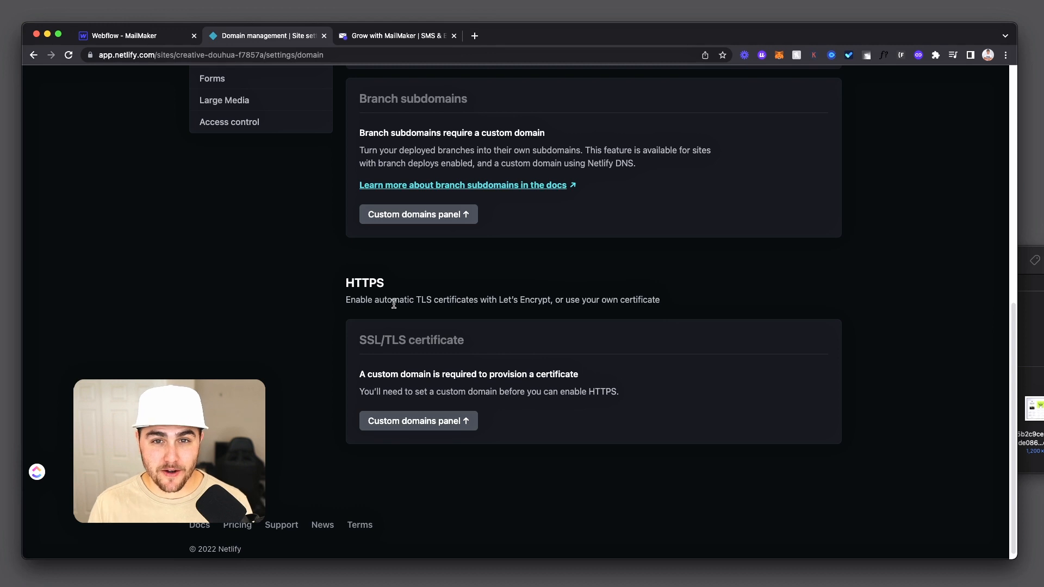
{"action": "scroll", "scroll_direction": "up", "scroll_amount": 3}
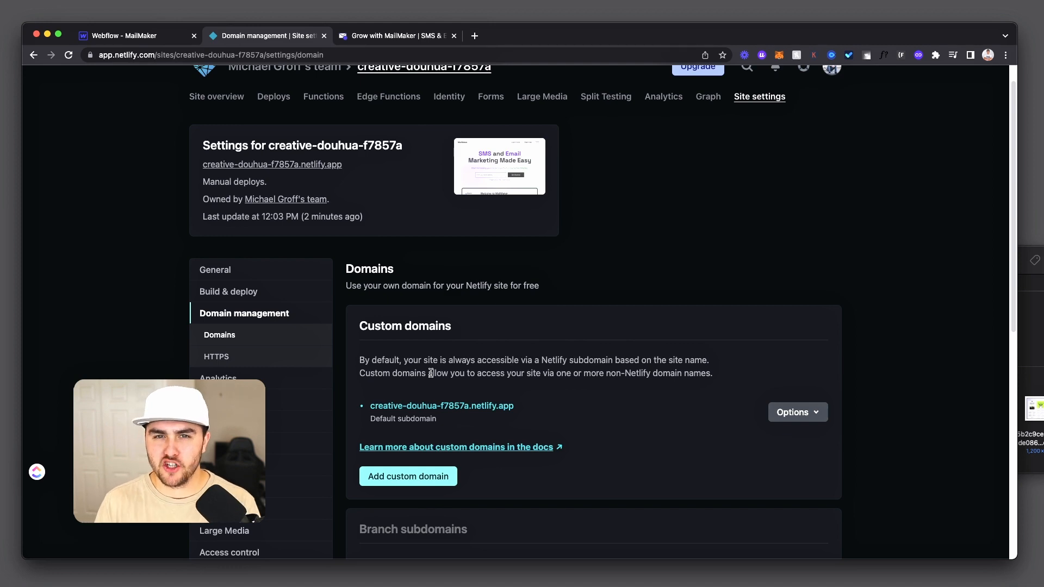
{"action": "scroll", "scroll_direction": "down", "scroll_amount": 3}
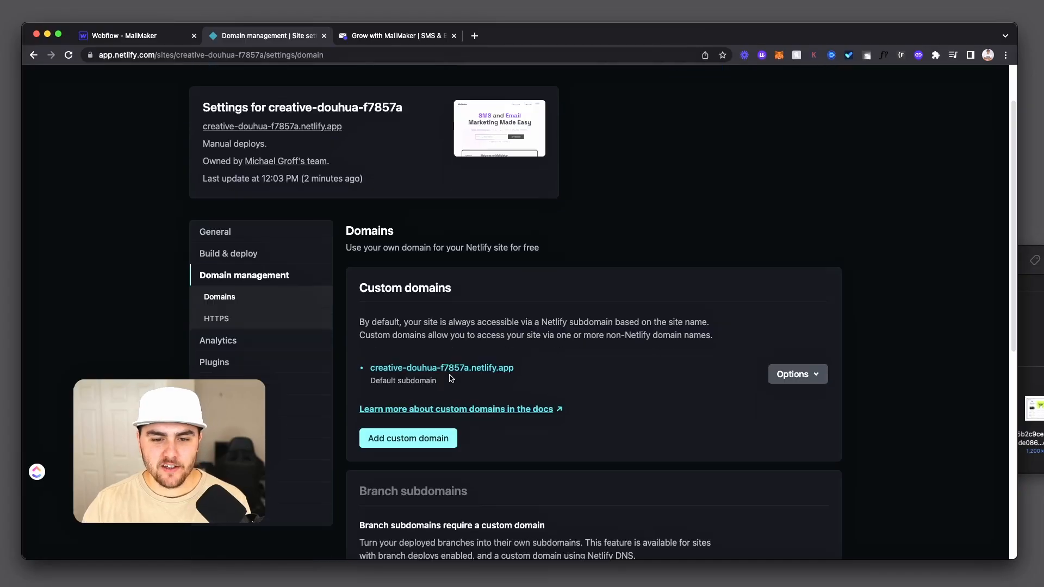
{"action": "scroll", "scroll_direction": "down", "scroll_amount": 3}
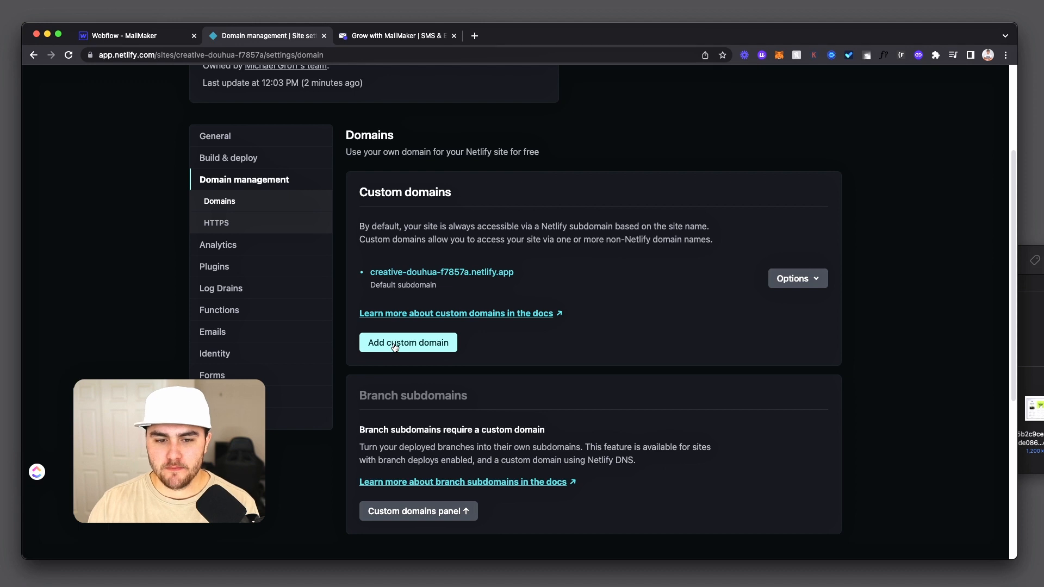
{"action": "left_click", "coordinate": [408, 343]}
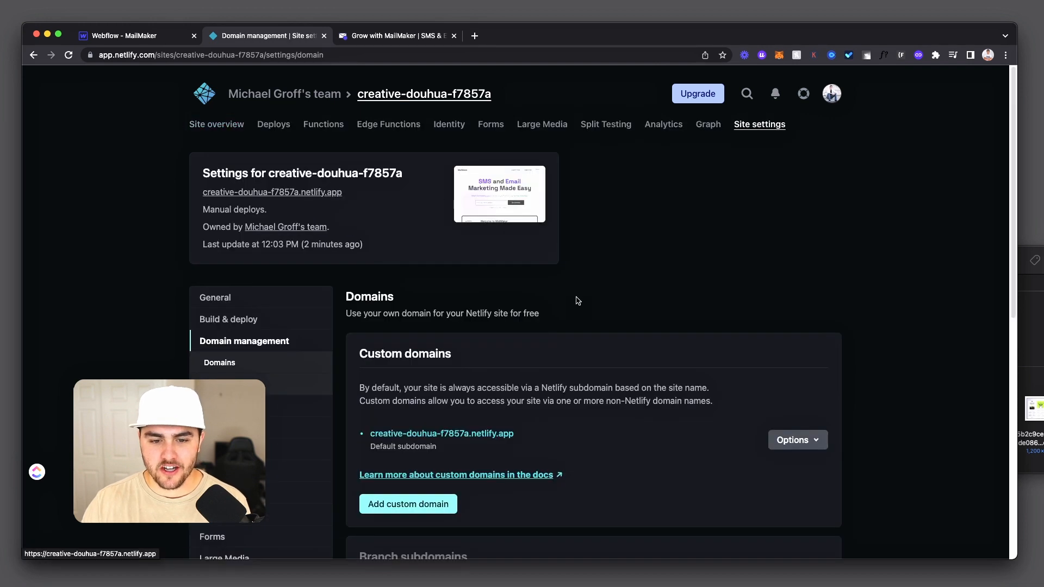
{"action": "scroll", "scroll_direction": "down", "scroll_amount": 3}
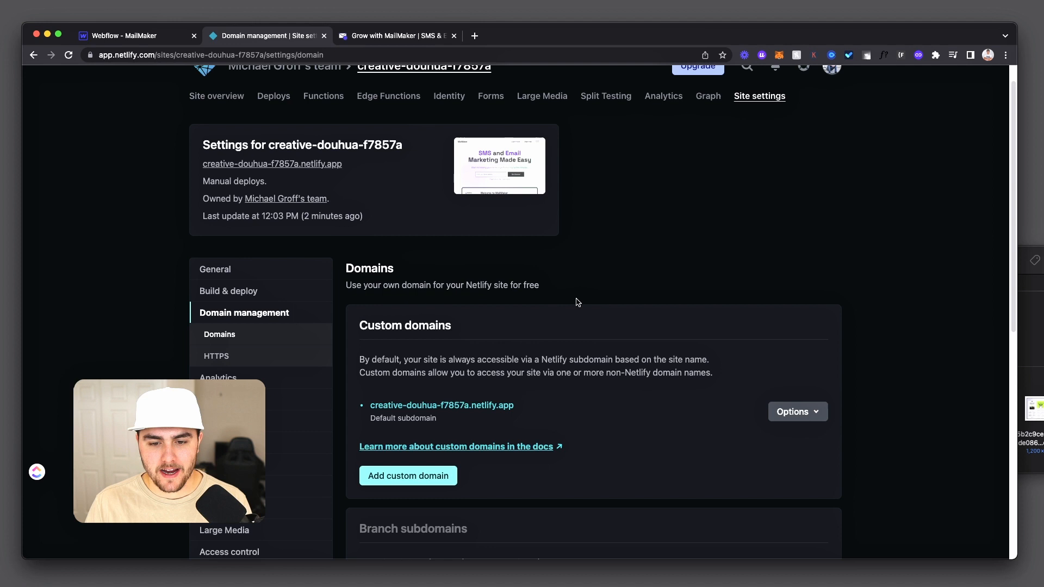
{"action": "scroll", "scroll_direction": "down", "scroll_amount": 3}
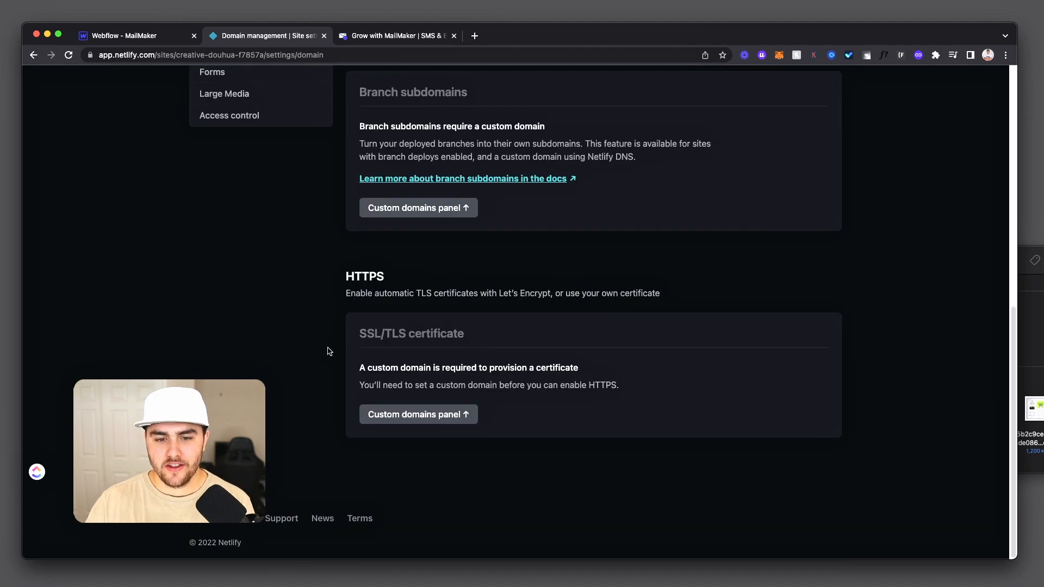
{"action": "mouse_move", "coordinate": [363, 338]}
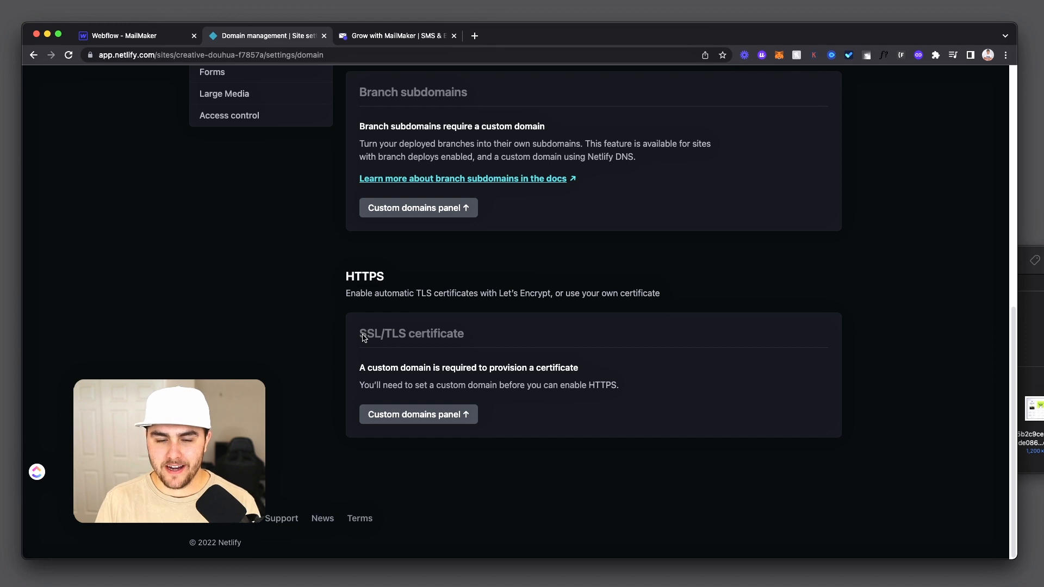
{"action": "mouse_move", "coordinate": [413, 324]}
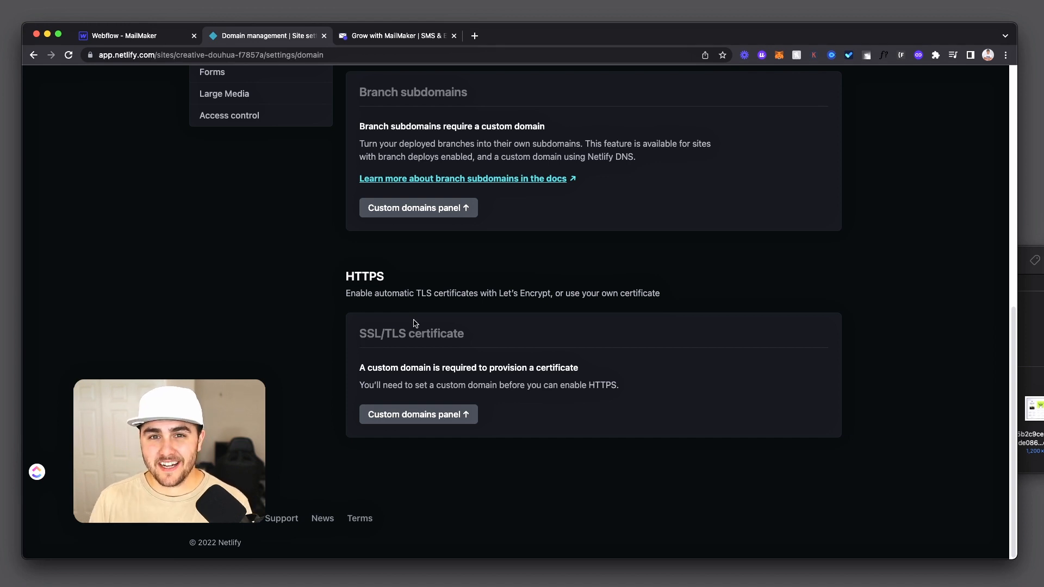
{"action": "mouse_move", "coordinate": [436, 365]}
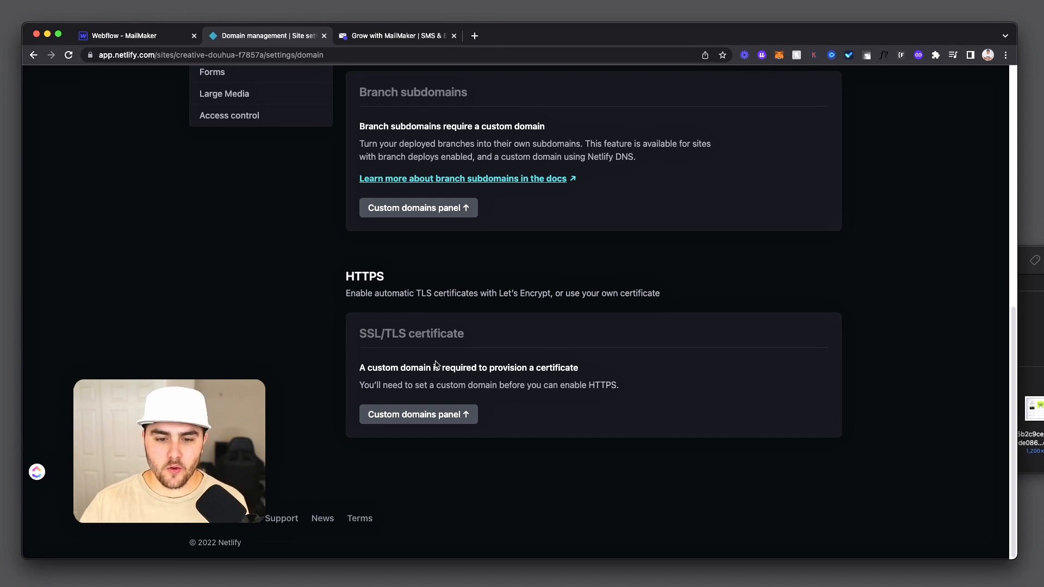
{"action": "mouse_move", "coordinate": [418, 415]}
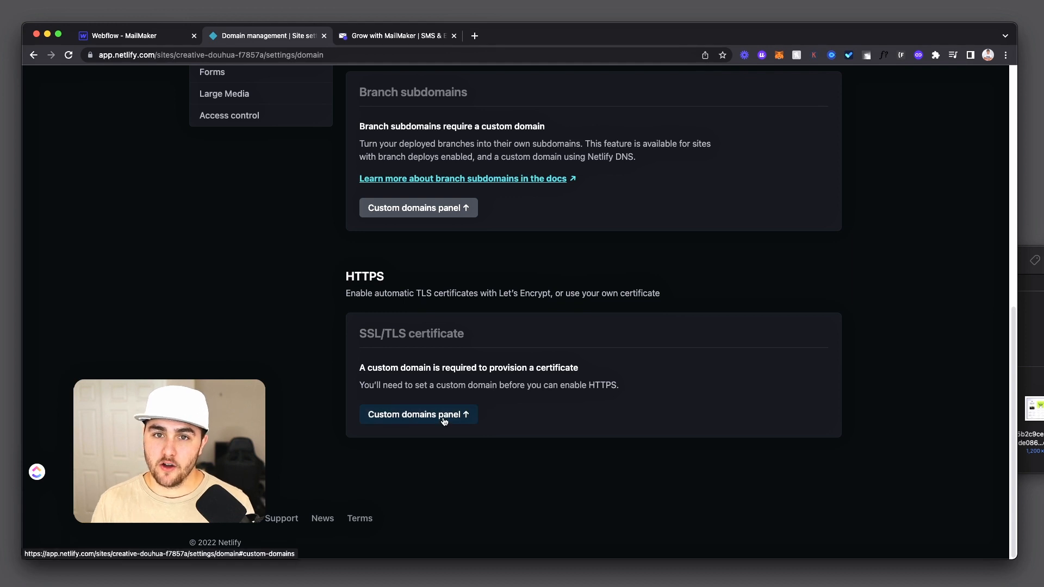